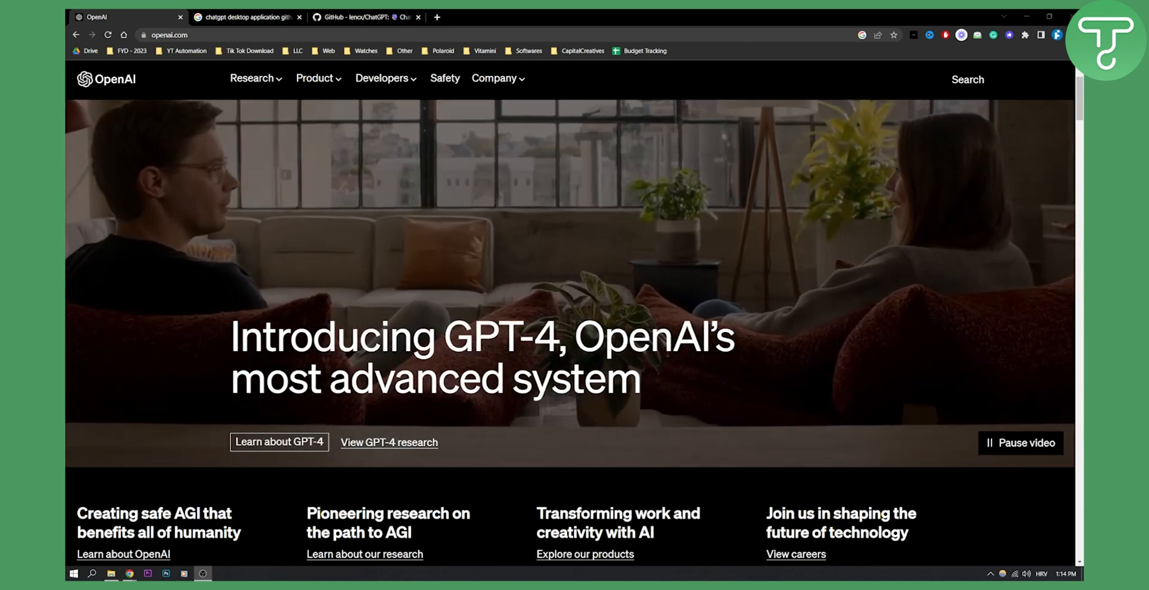
# Switch to the 'chatgpt desktop application github' Google results tab.
pyautogui.click(246, 17)
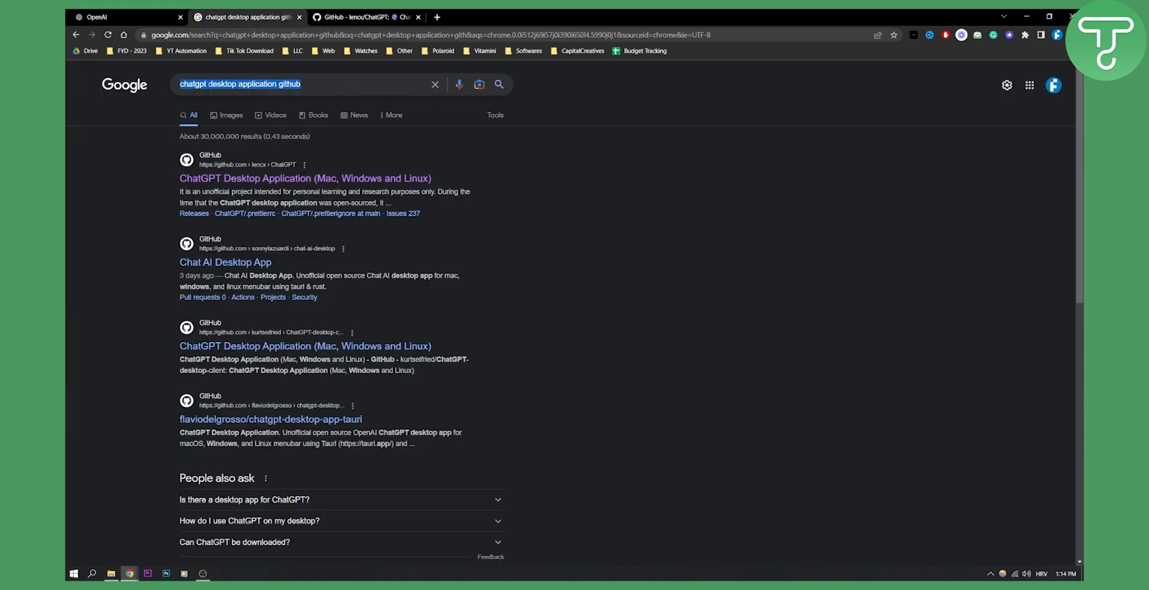
# Open the lencx/ChatGPT Desktop Application repository and scroll down to its README.
pyautogui.click(300, 83)
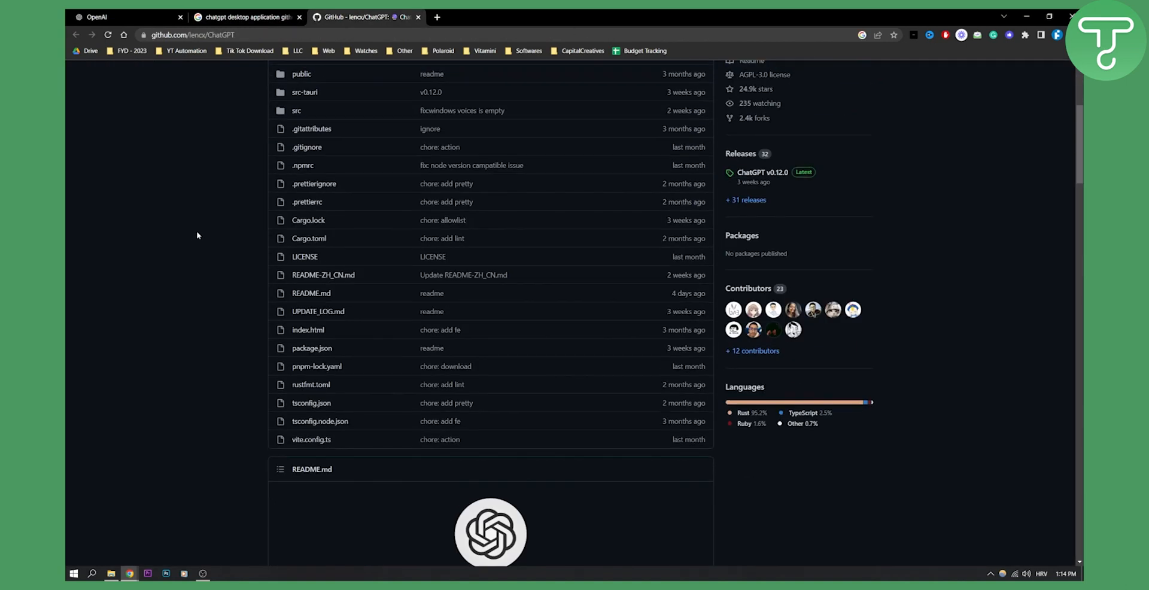
pyautogui.scroll(-3)
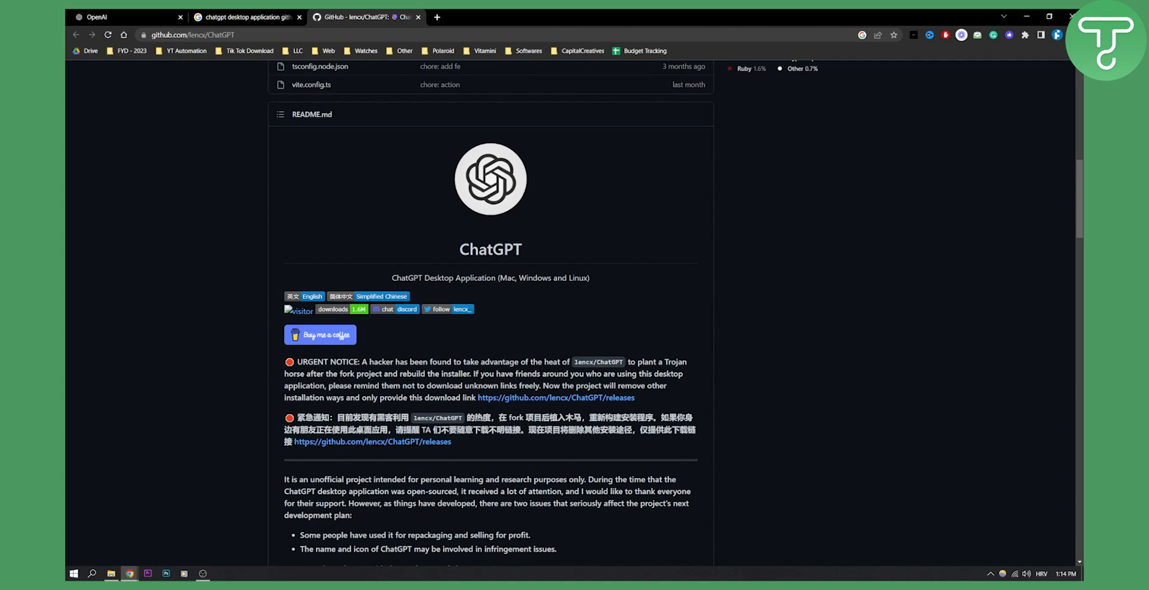
pyautogui.moveTo(337, 310)
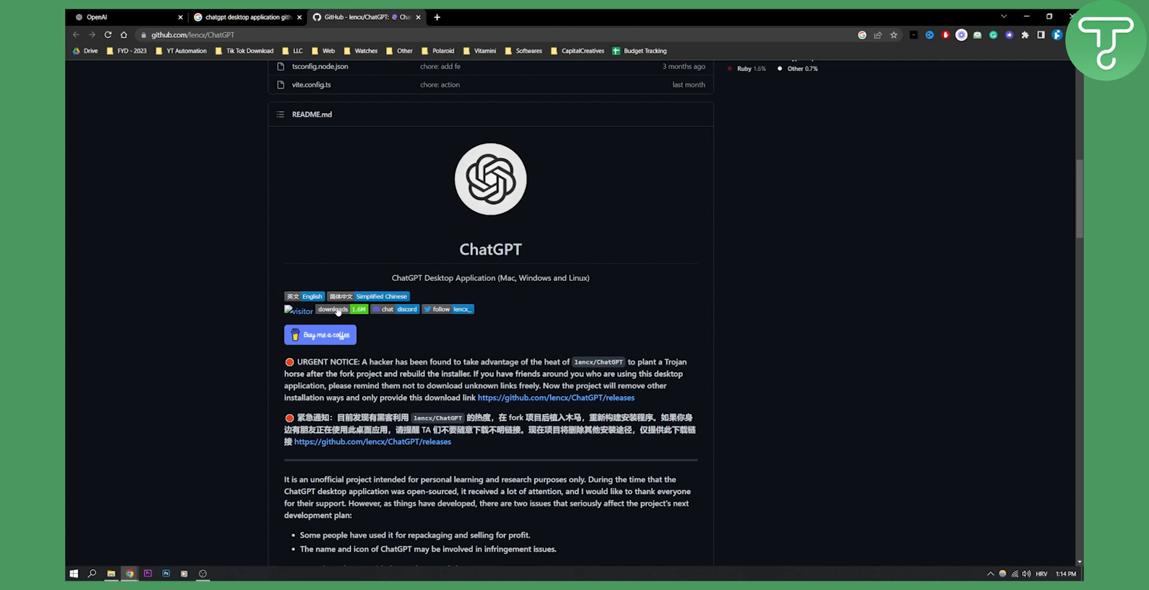
pyautogui.moveTo(623, 313)
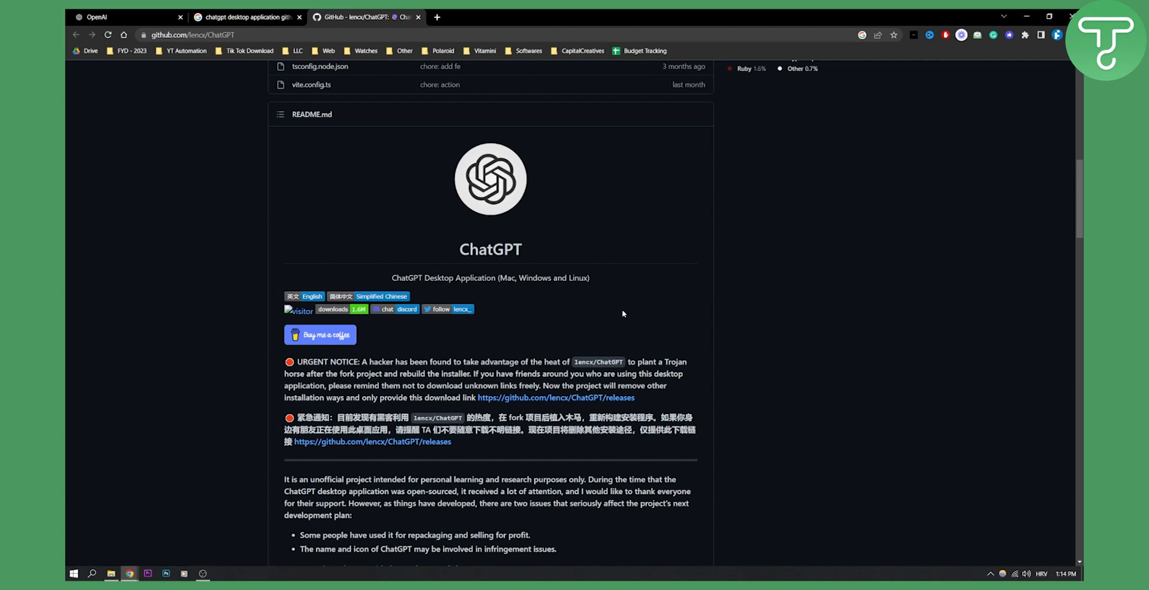
# Scroll the README to the Install section showing ChatGPT 0.12.0 Windows, Mac and Linux installers.
pyautogui.scroll(-3)
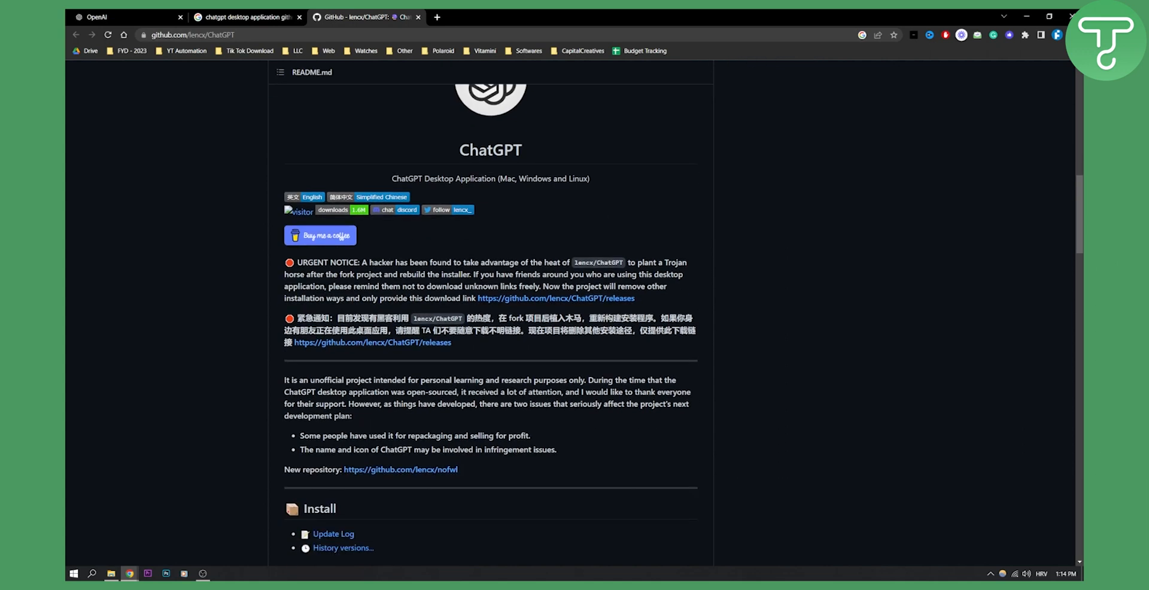
pyautogui.scroll(-3)
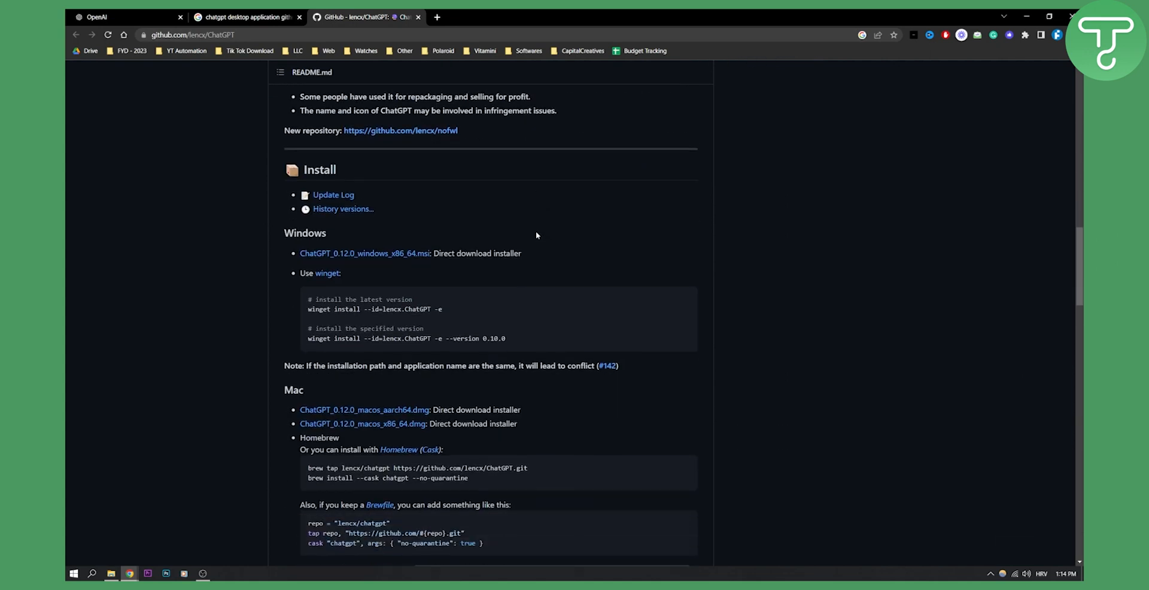
pyautogui.scroll(-3)
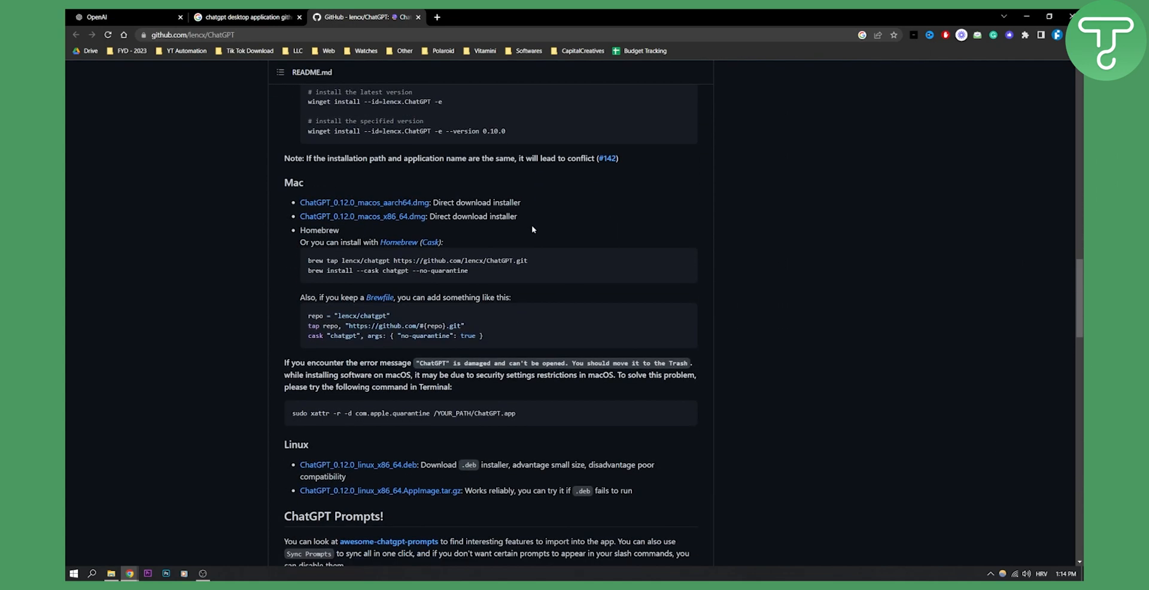
pyautogui.scroll(3)
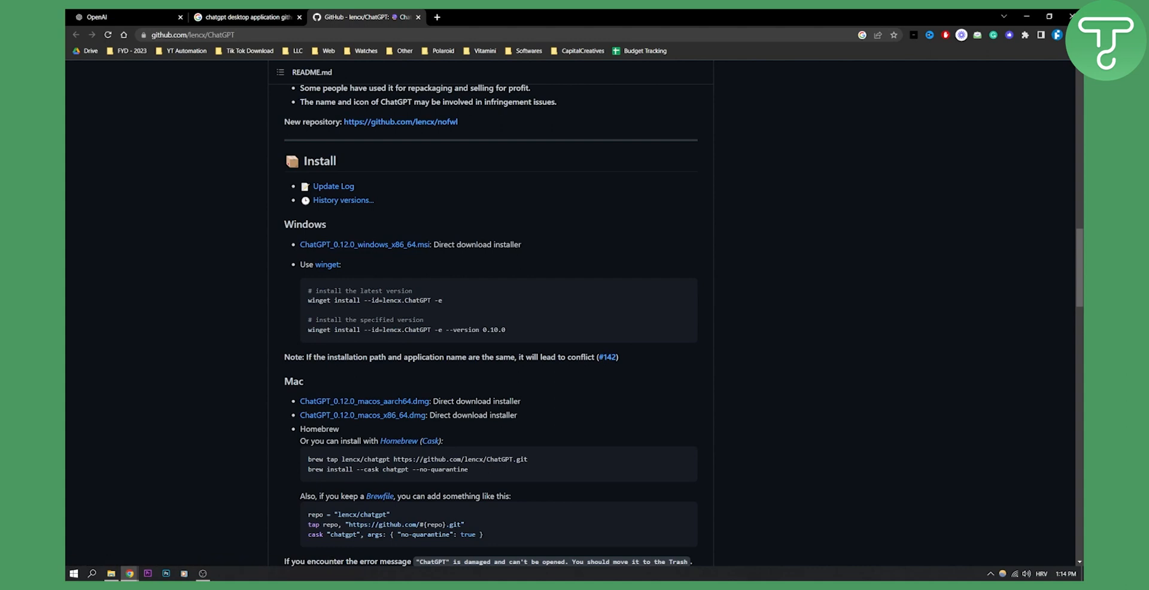
pyautogui.scroll(-3)
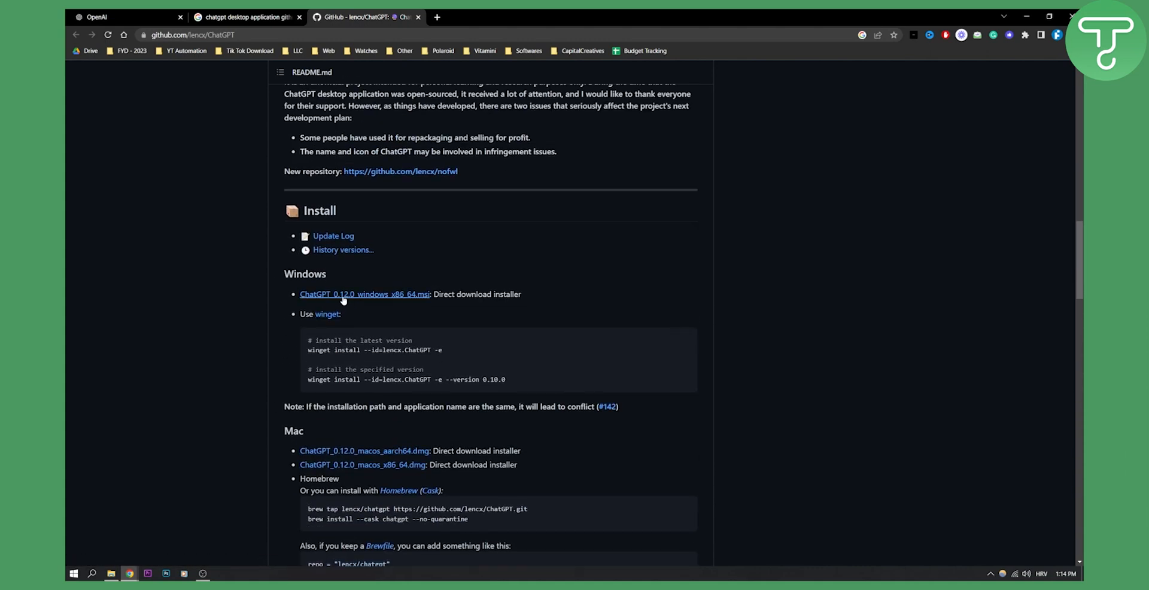
# Download ChatGPT_0.12.0_windows_x86_64.msi and run it from Chrome's download bar.
pyautogui.click(363, 294)
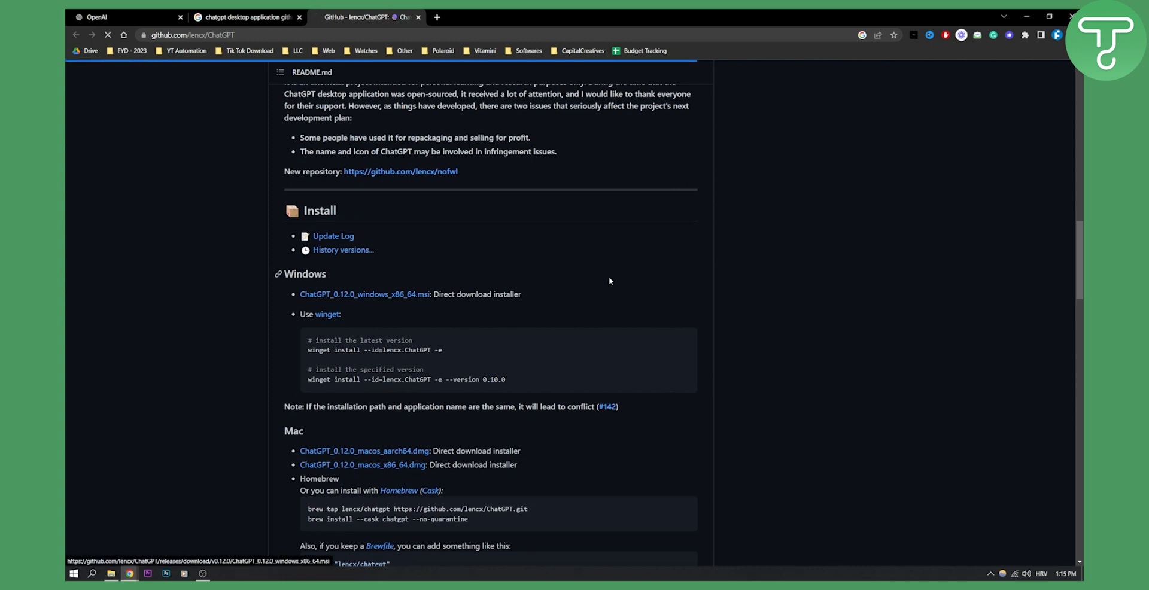
pyautogui.click(364, 294)
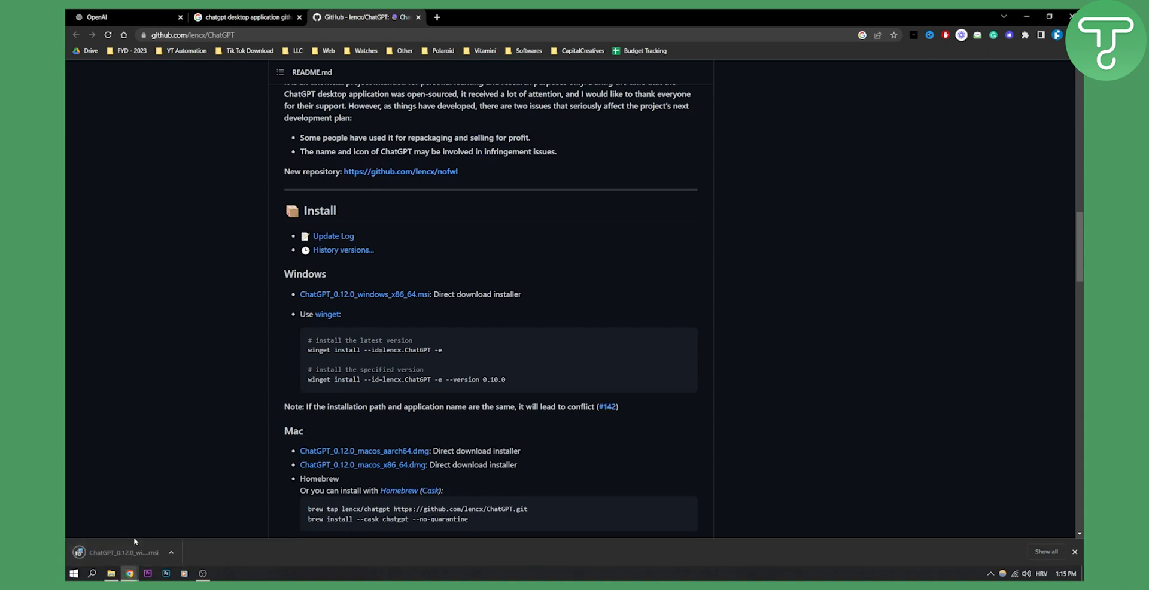
pyautogui.moveTo(134, 526)
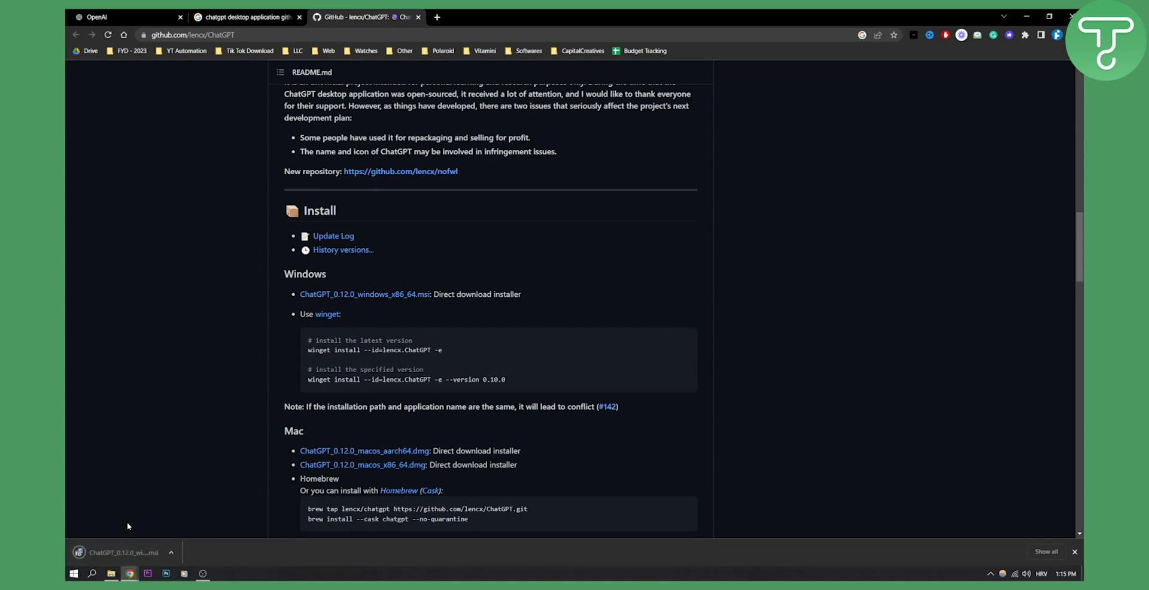
pyautogui.click(121, 552)
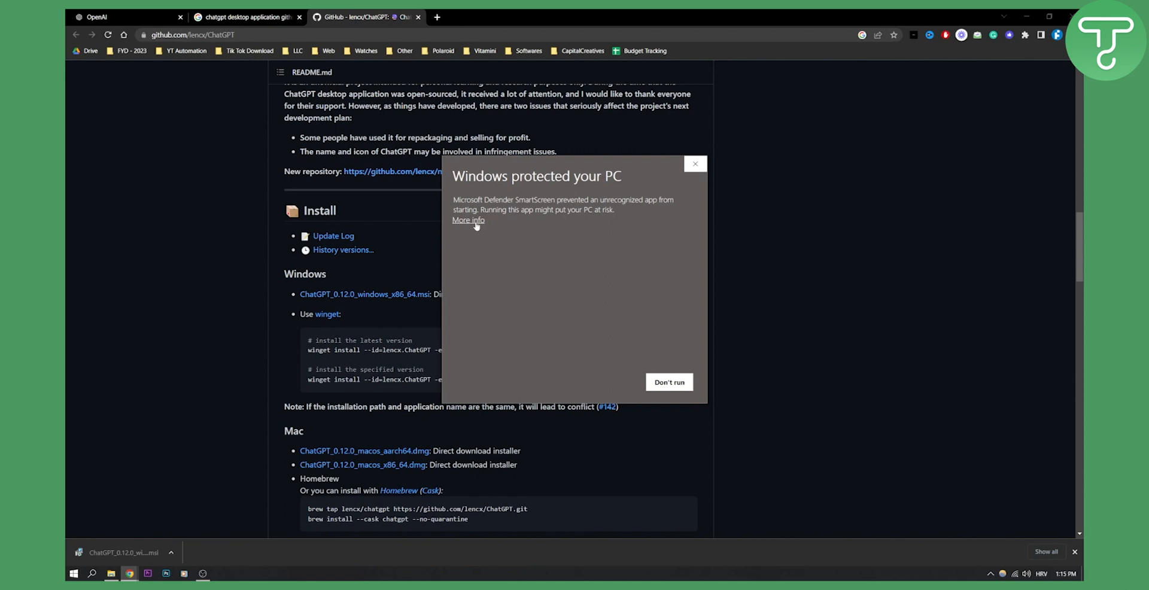
# Bypass SmartScreen, keep the default C:\Program Files\ChatGPT\ folder, and finish with Launch ChatGPT ticked.
pyautogui.click(467, 220)
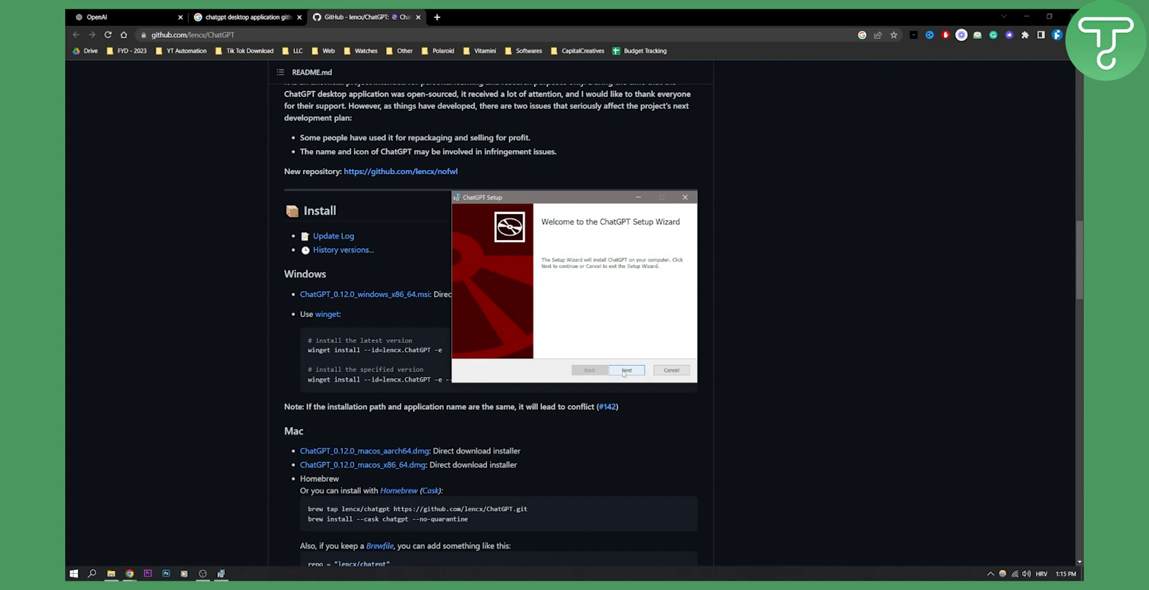
pyautogui.click(626, 370)
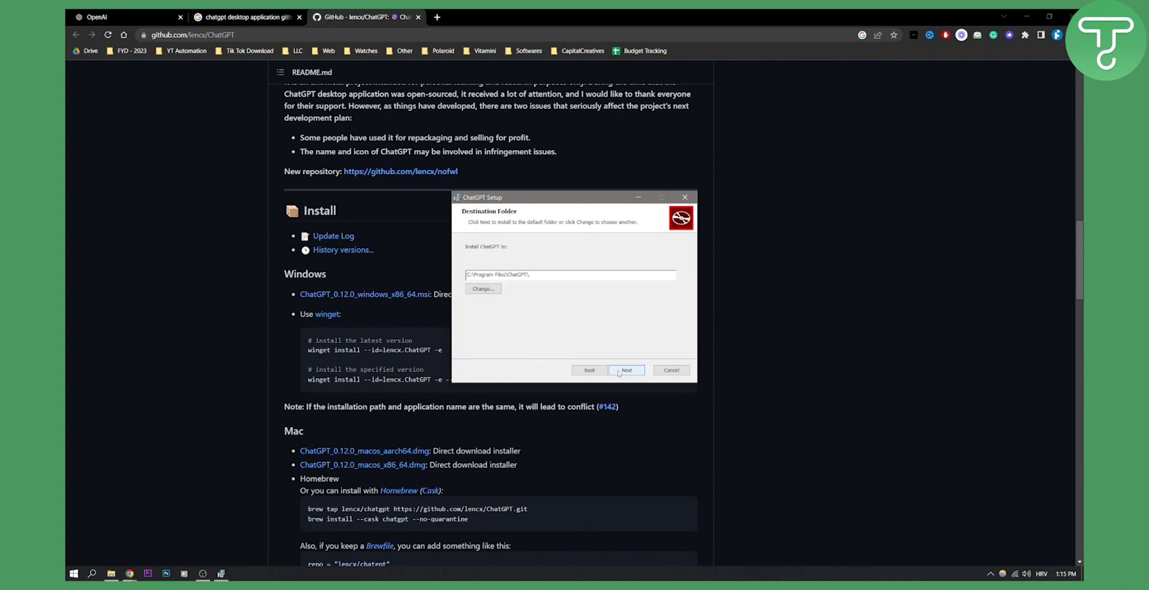
pyautogui.click(626, 370)
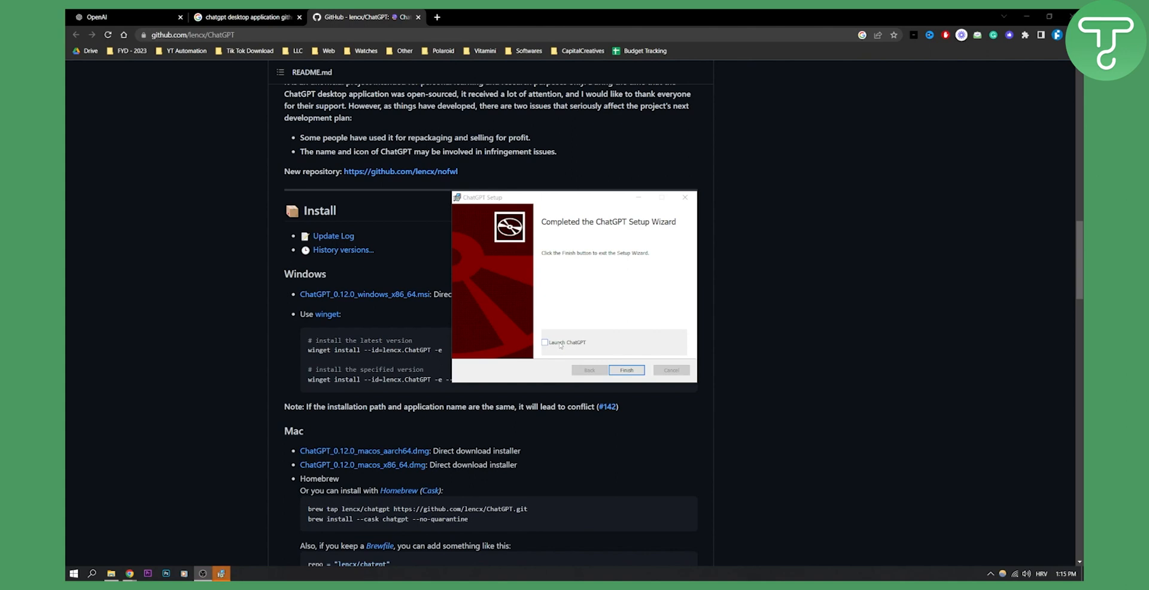
pyautogui.click(625, 369)
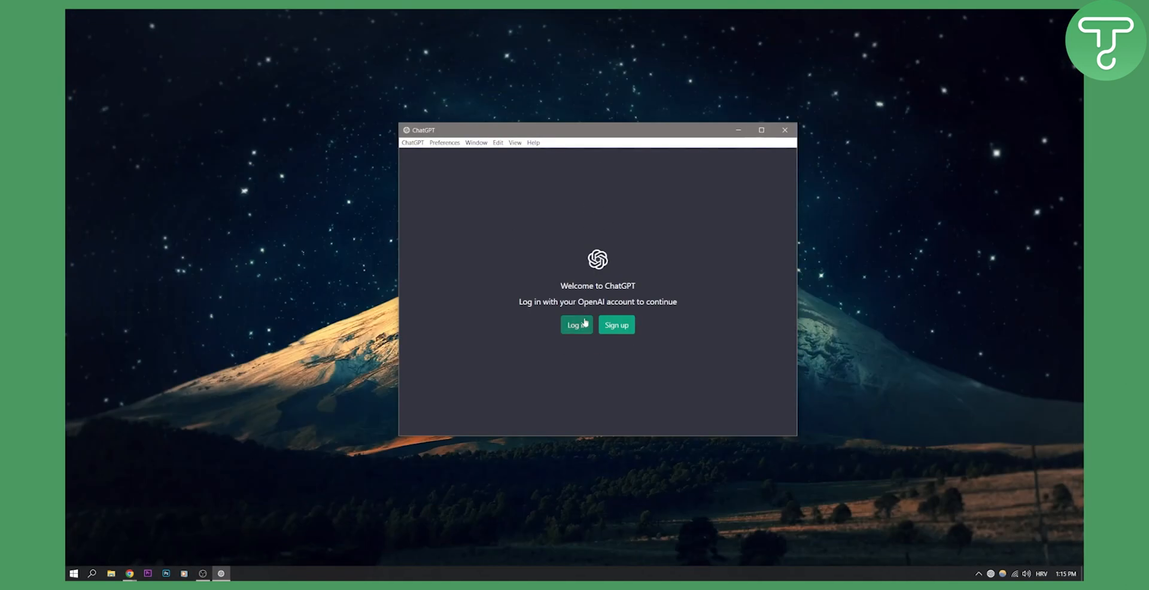
pyautogui.moveTo(620, 329)
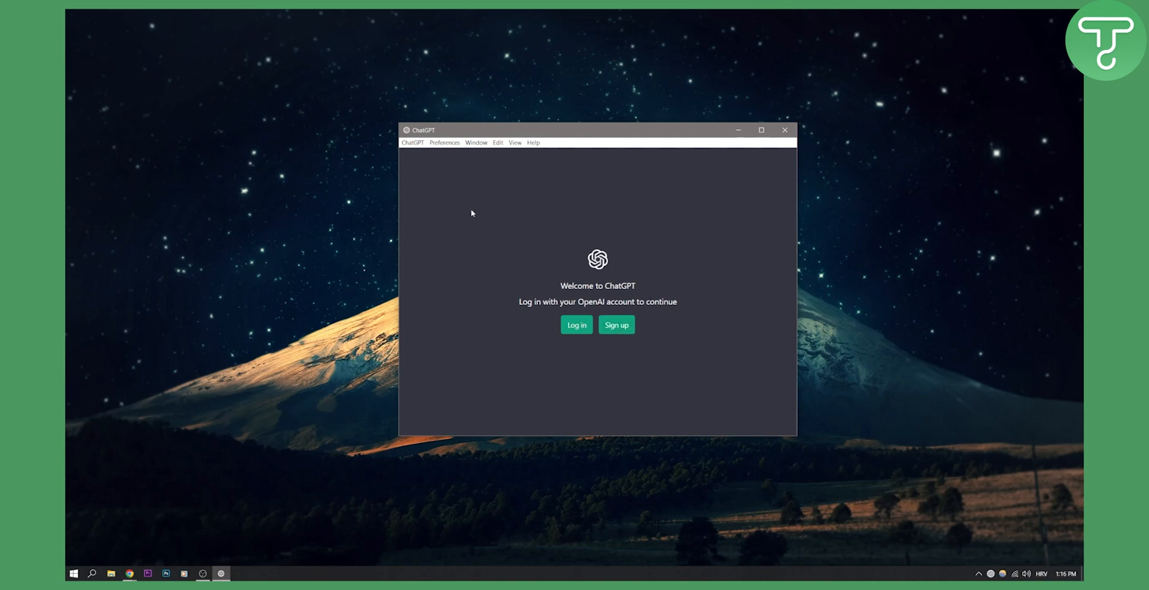
pyautogui.moveTo(489, 213)
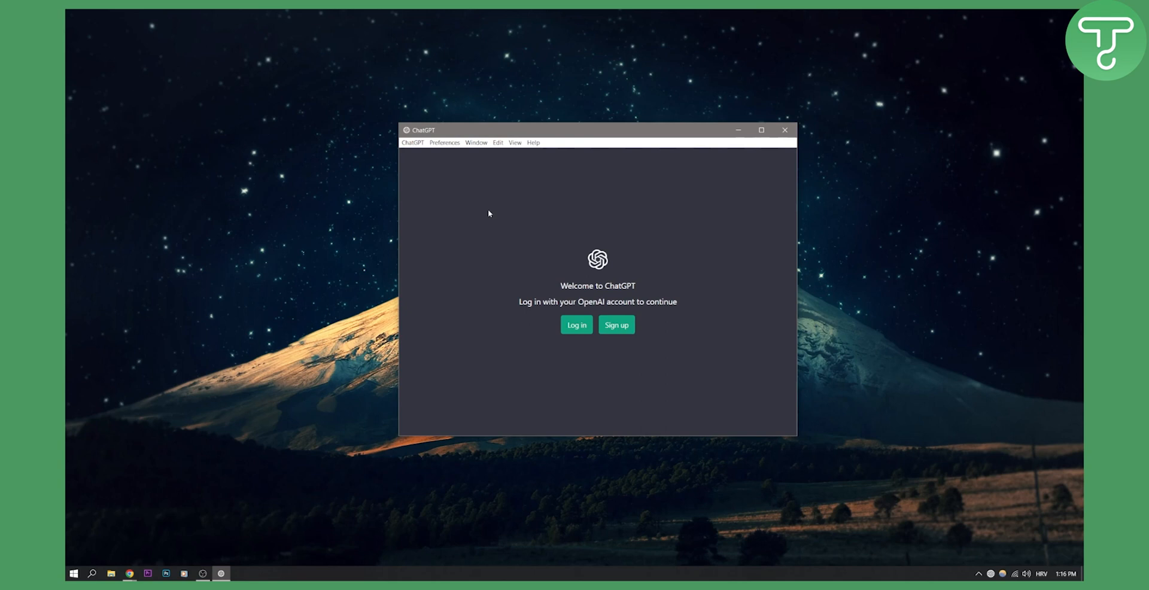
pyautogui.moveTo(476, 212)
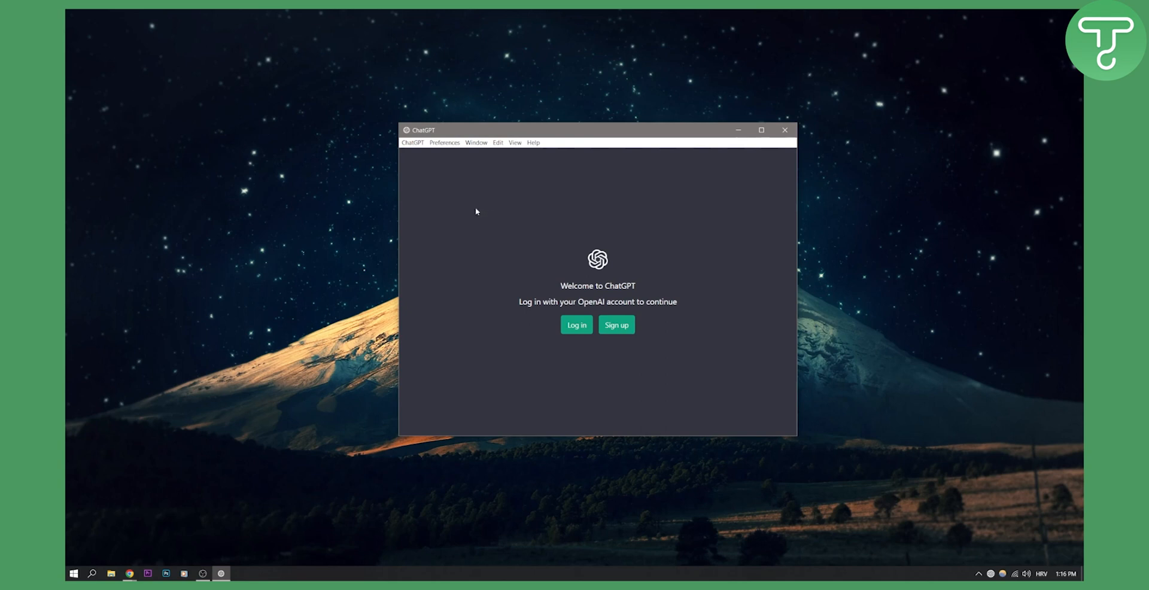
pyautogui.moveTo(482, 213)
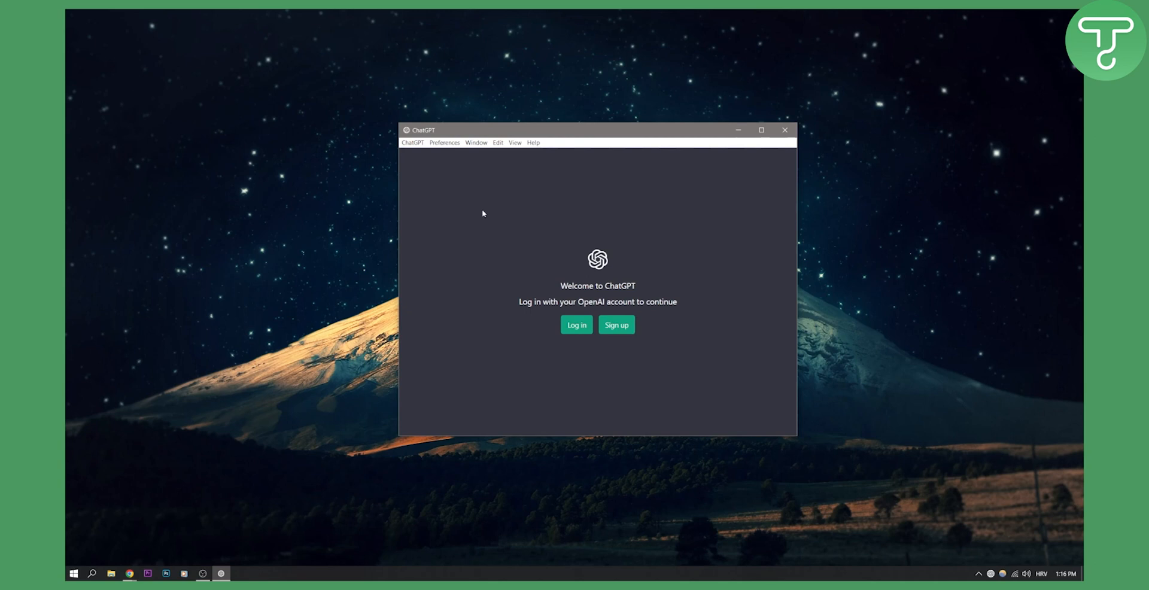
pyautogui.moveTo(490, 183)
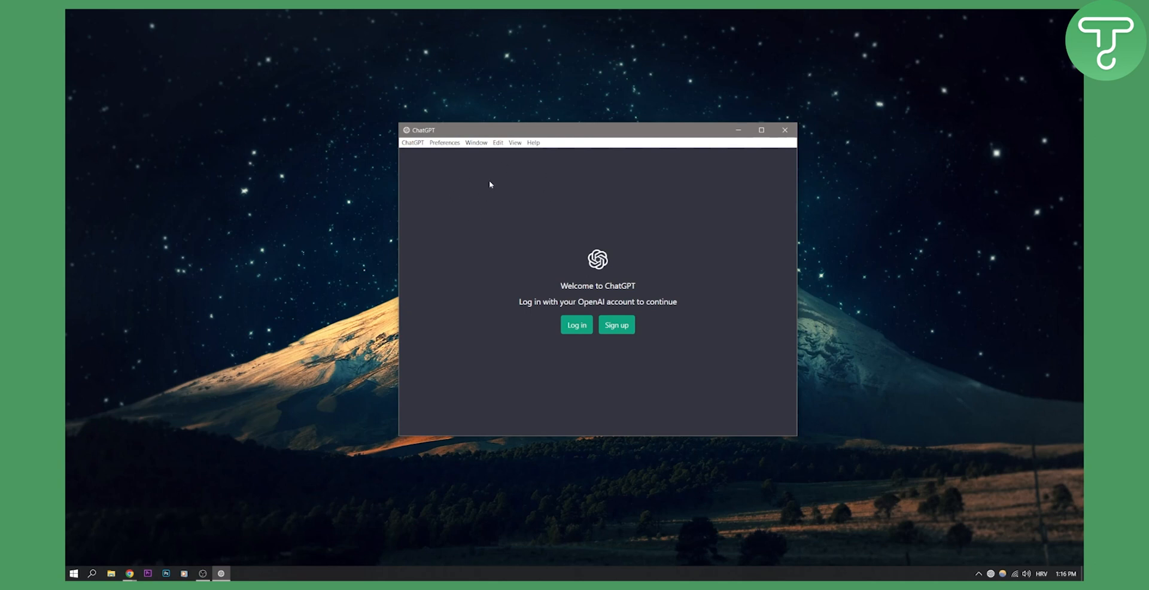
pyautogui.moveTo(644, 233)
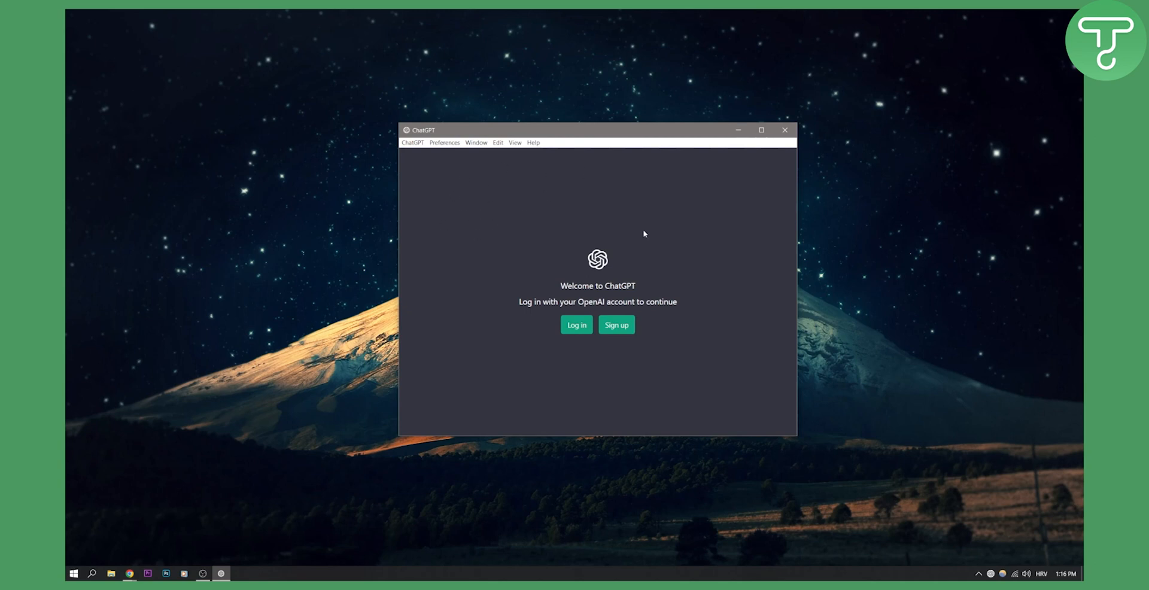
pyautogui.moveTo(557, 222)
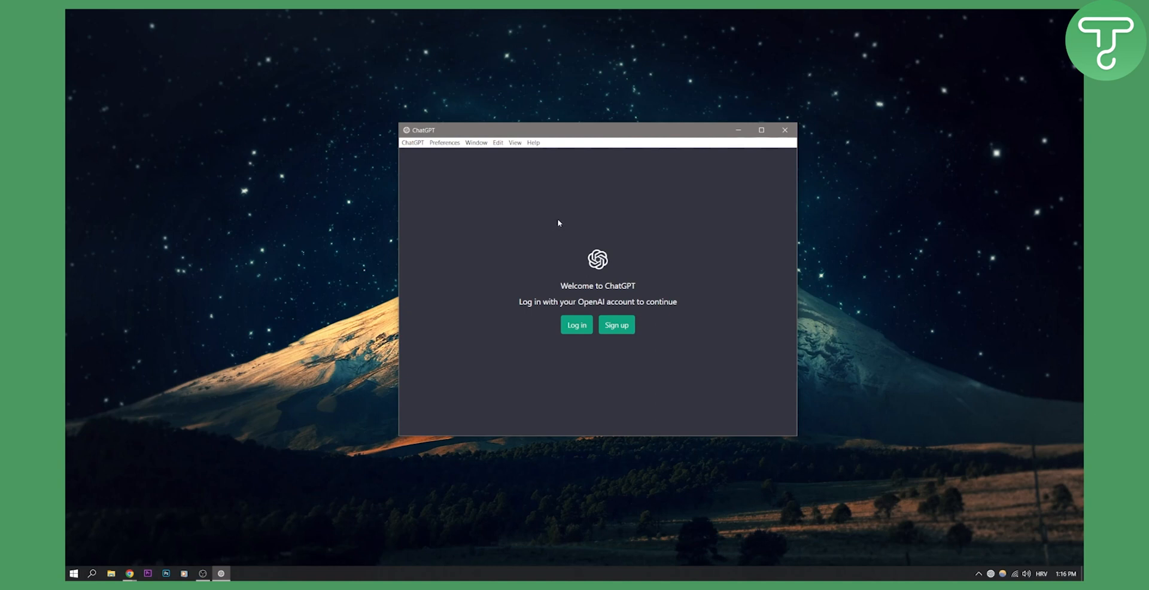
pyautogui.moveTo(555, 222)
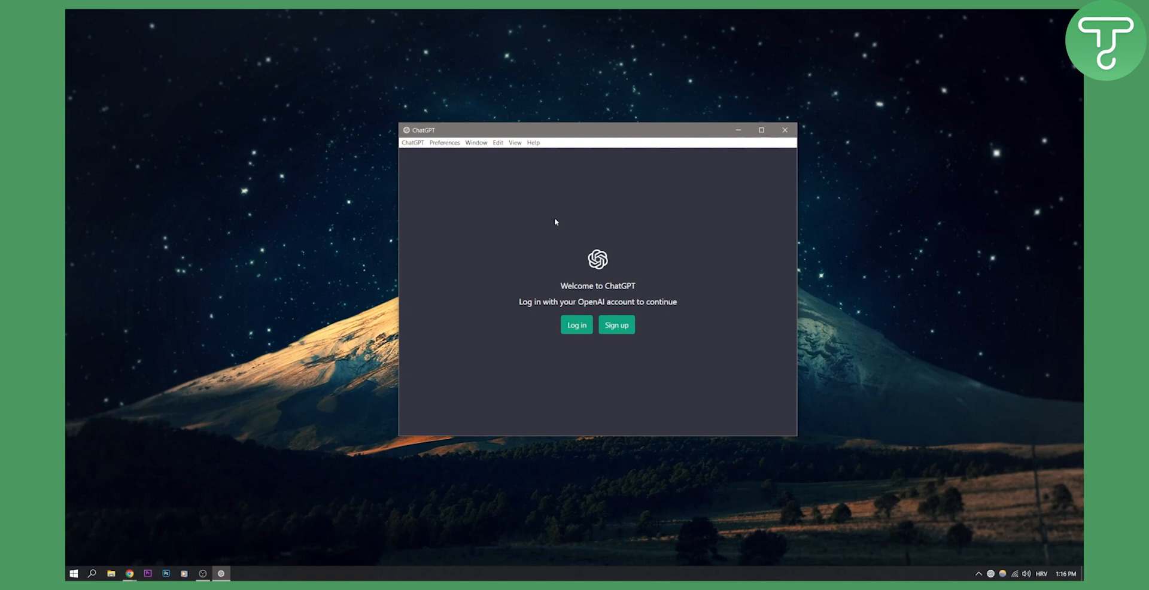
pyautogui.moveTo(785, 130)
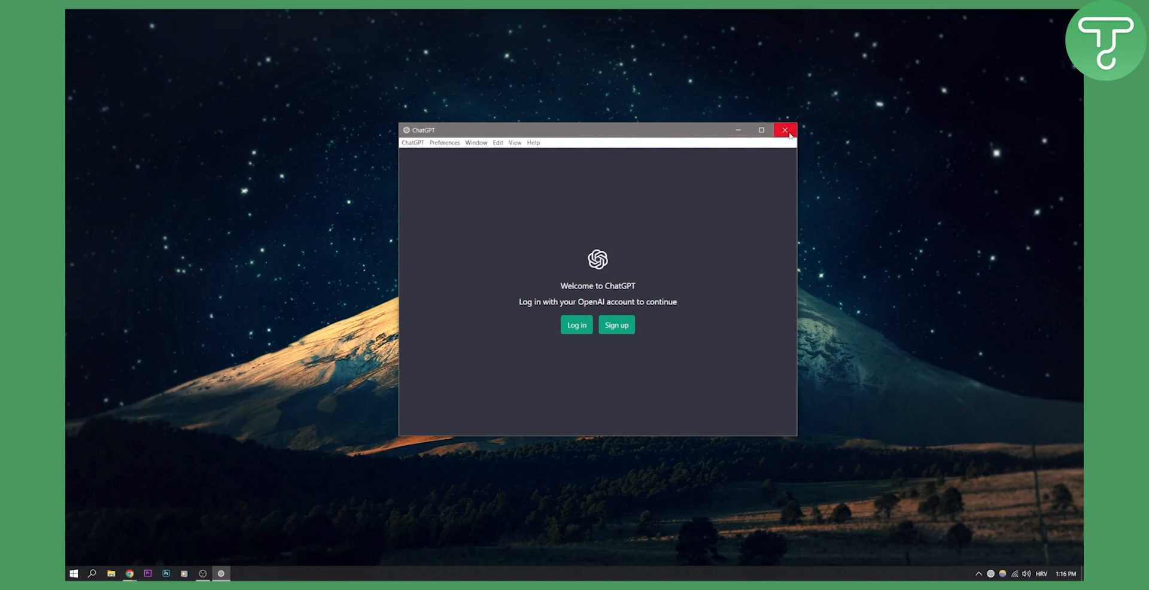